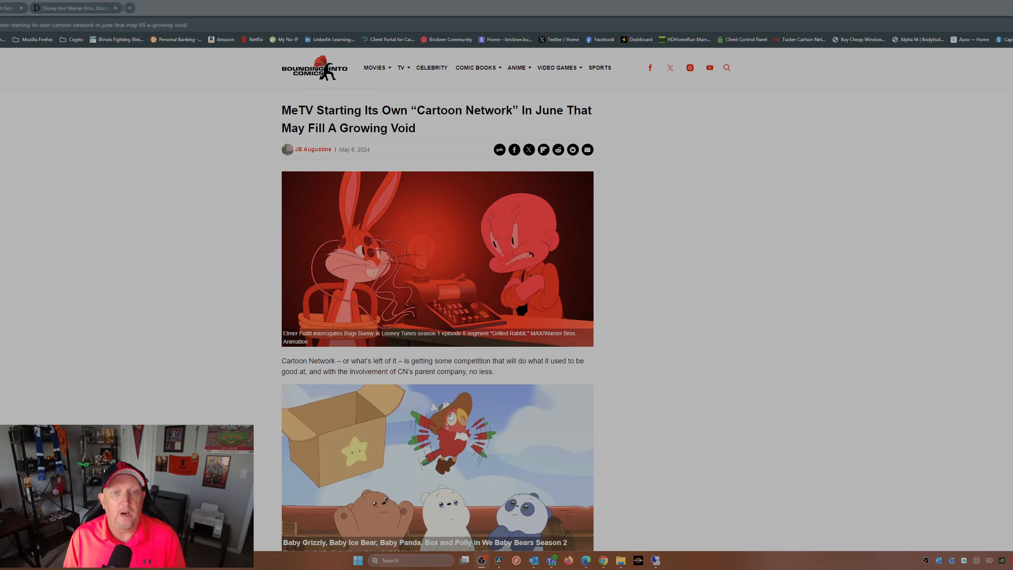
pyautogui.scroll(-3)
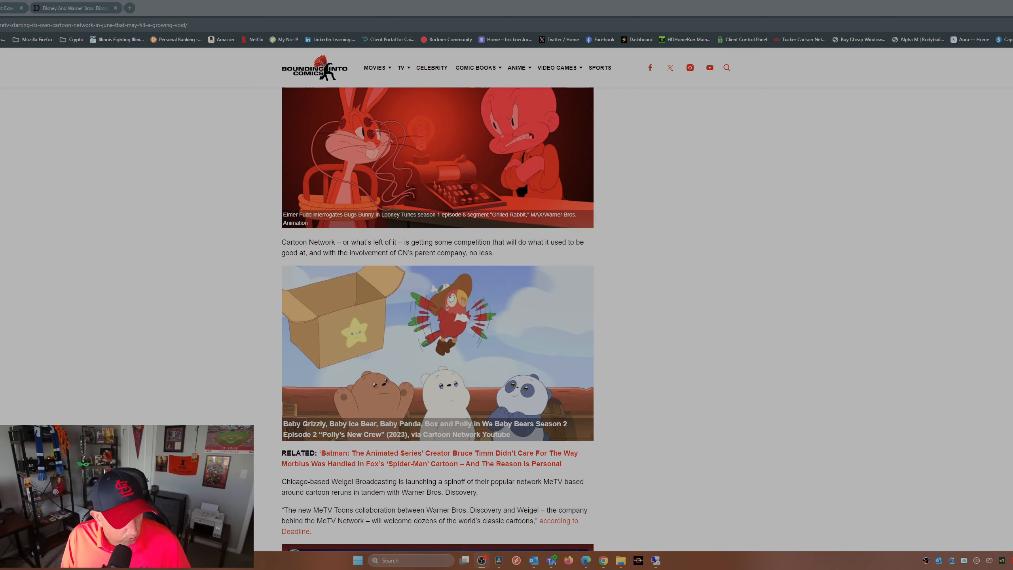
pyautogui.scroll(-3)
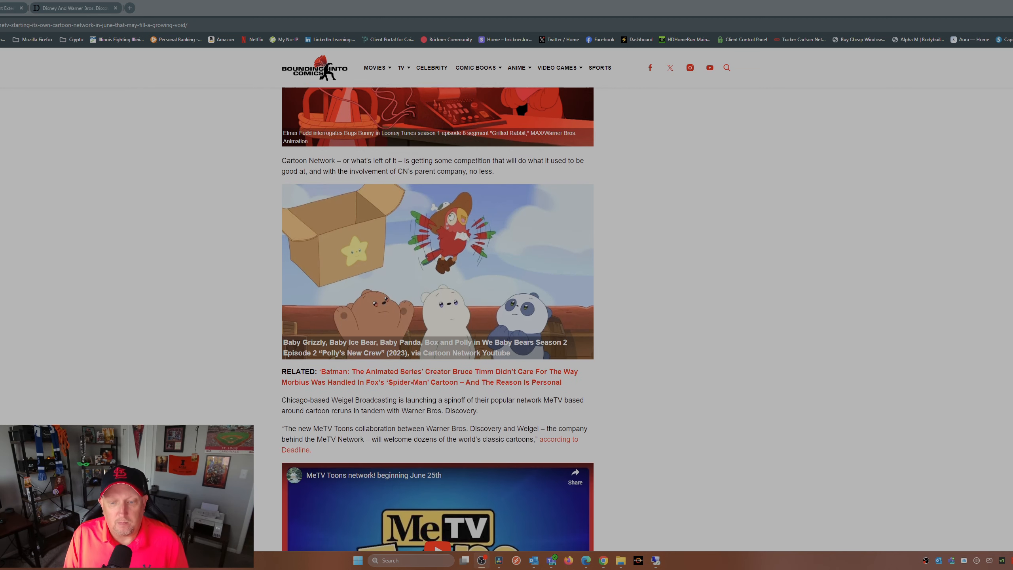
pyautogui.scroll(-3)
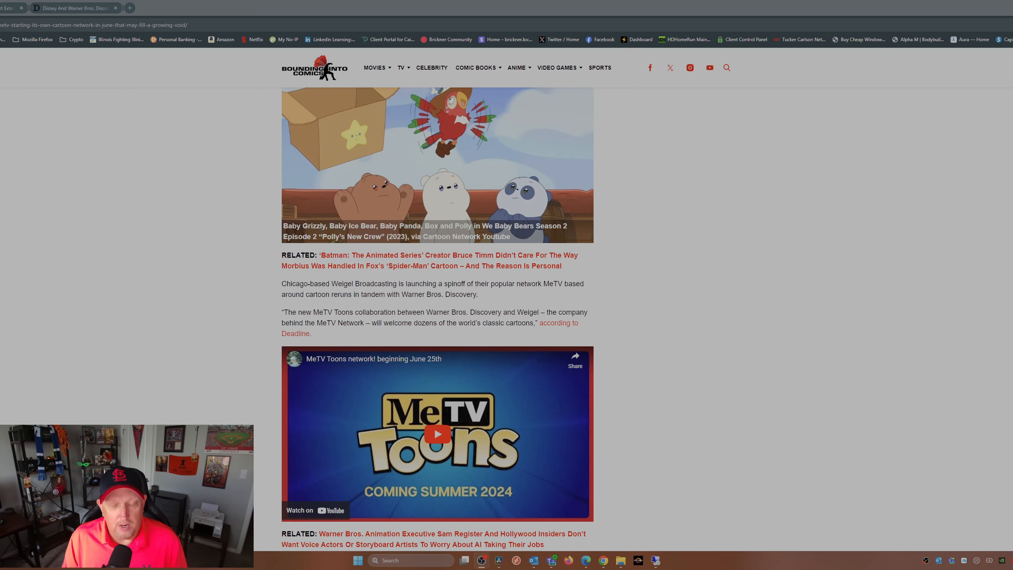
pyautogui.scroll(-3)
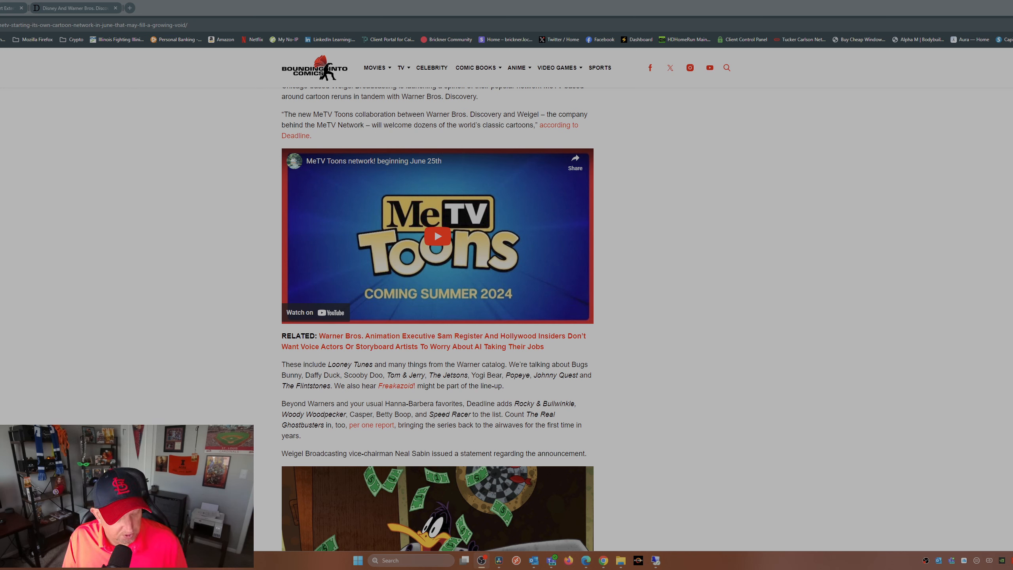
pyautogui.scroll(-3)
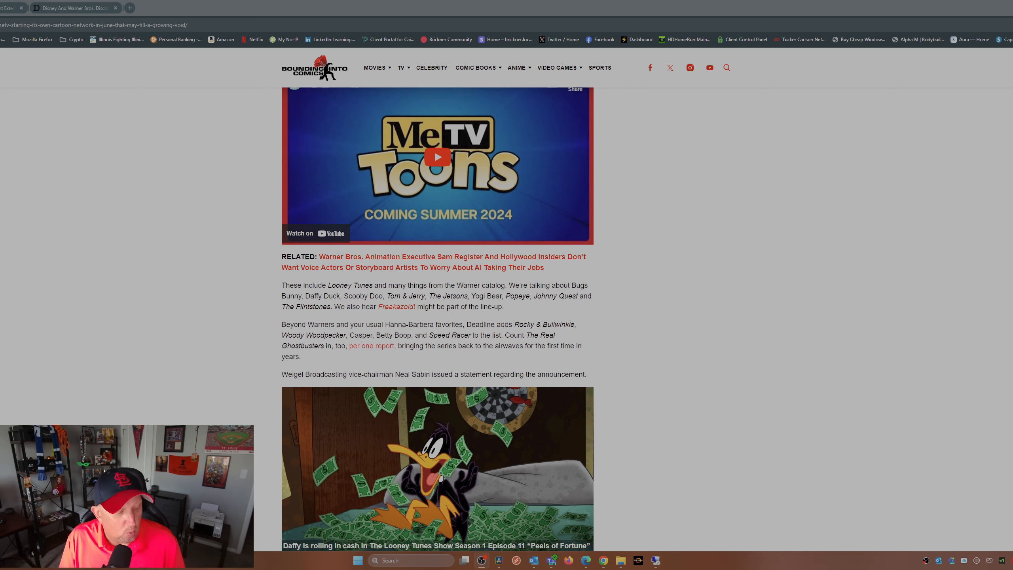
pyautogui.scroll(-3)
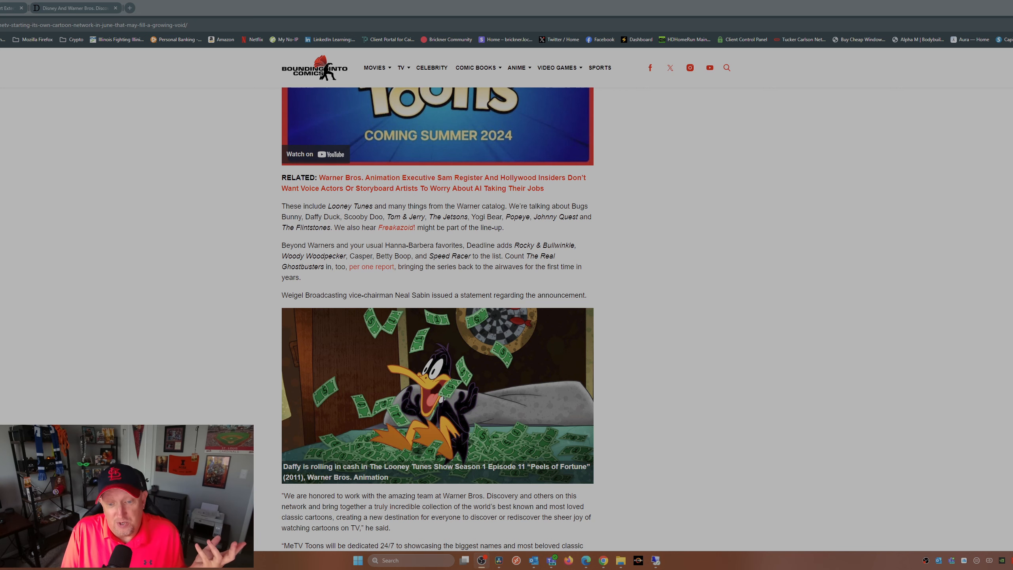
pyautogui.scroll(-3)
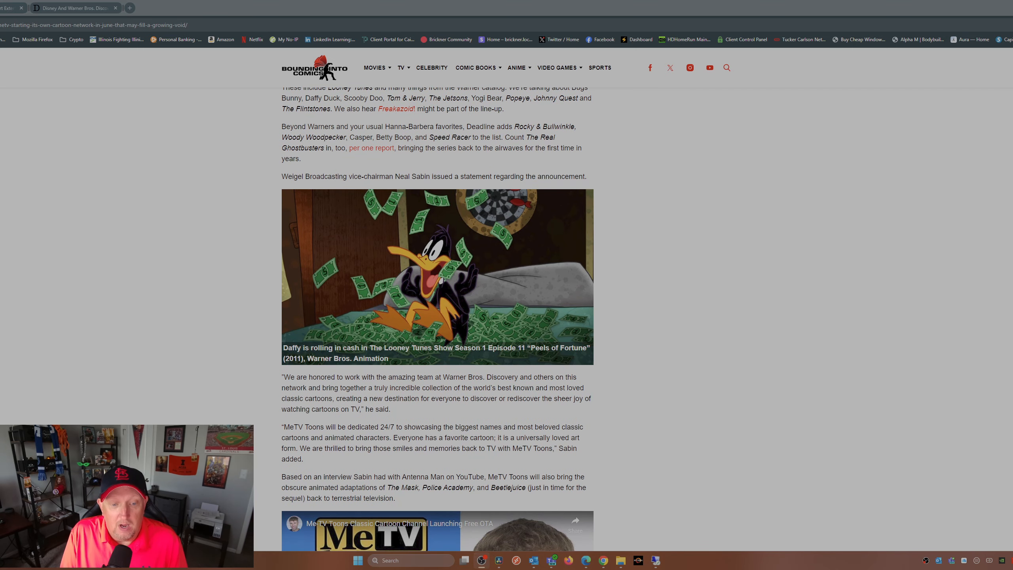
pyautogui.scroll(-3)
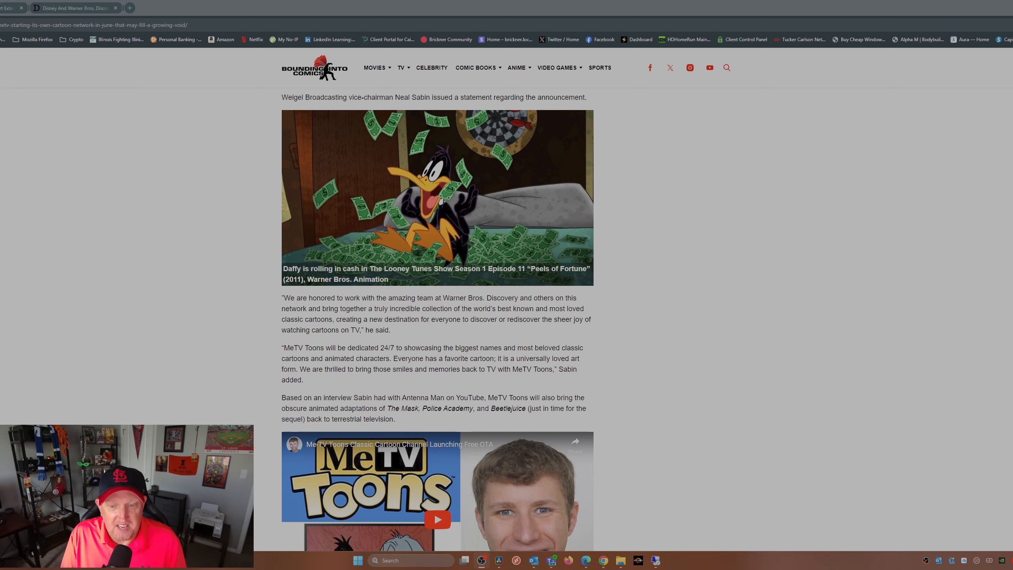
pyautogui.scroll(-3)
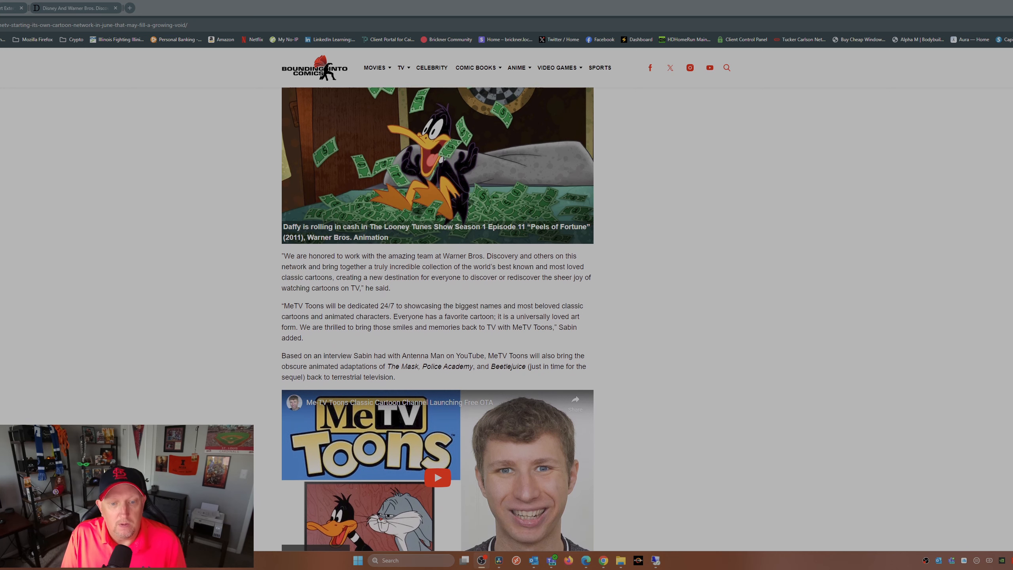
pyautogui.scroll(-3)
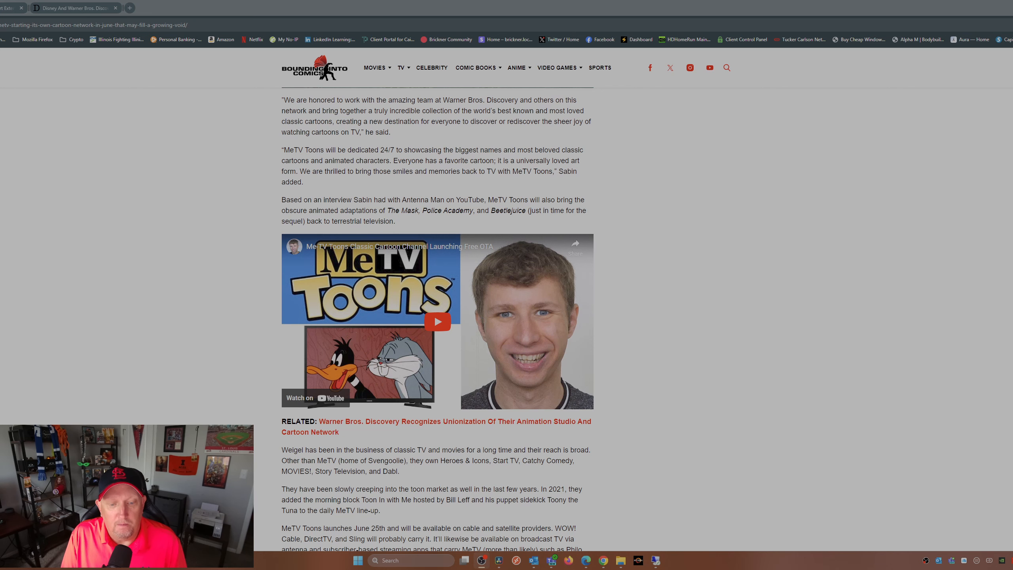
pyautogui.scroll(3)
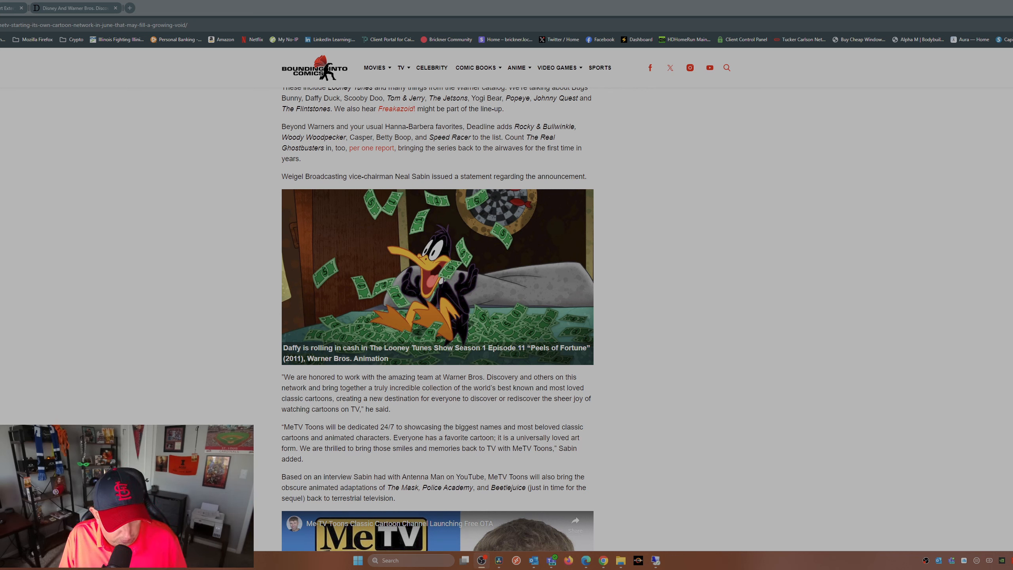
pyautogui.scroll(3)
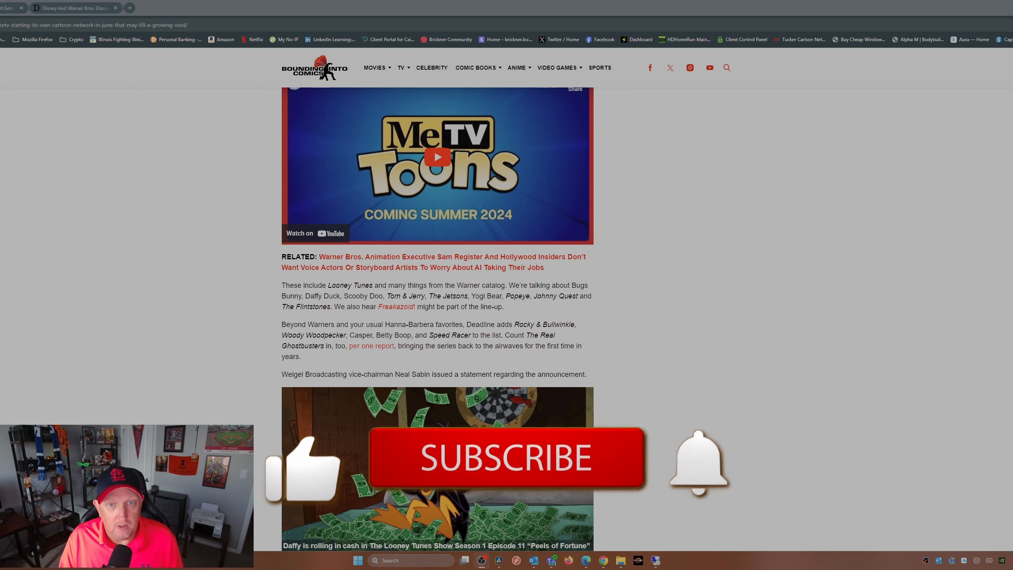
pyautogui.scroll(-3)
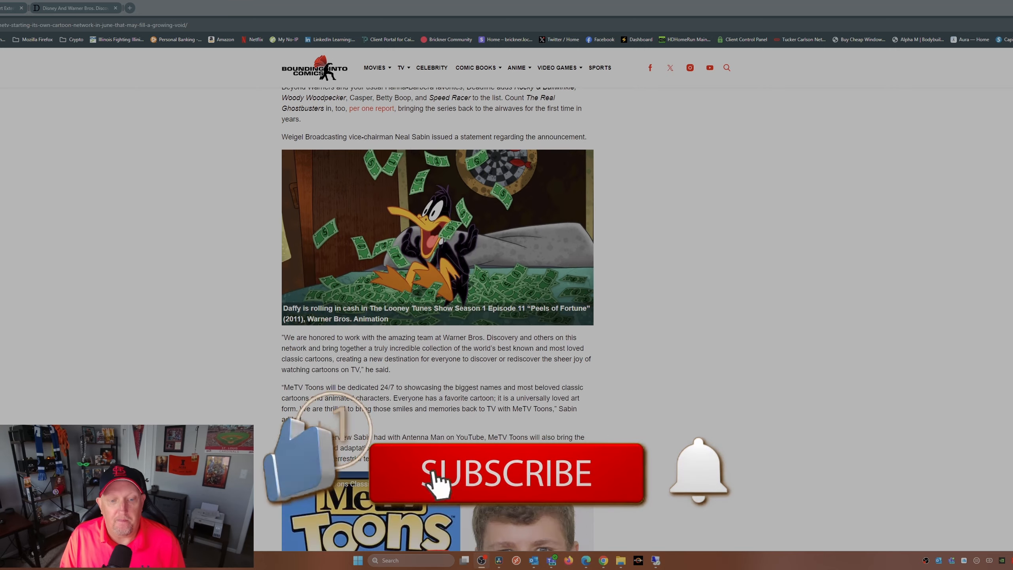
pyautogui.scroll(-3)
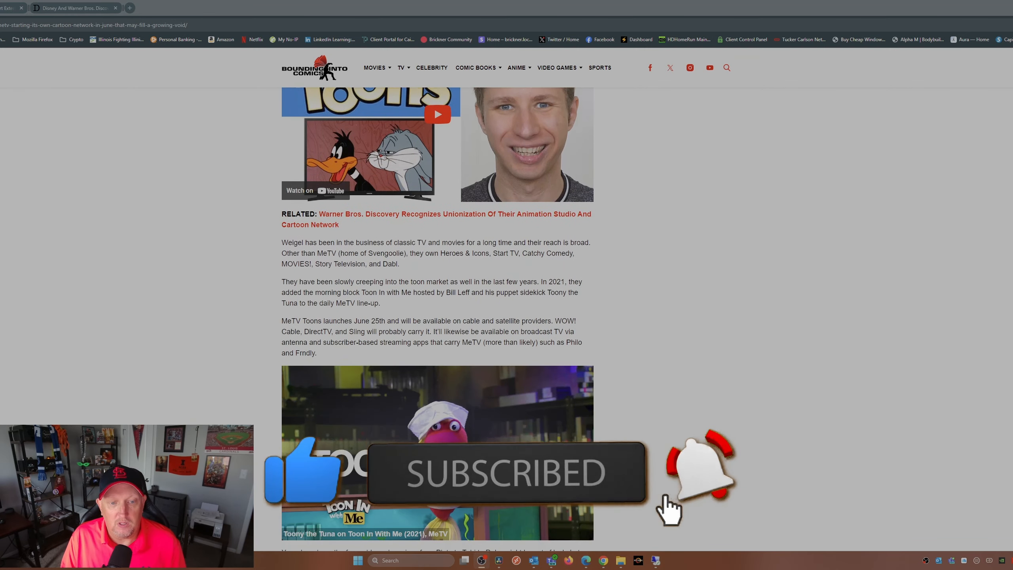
pyautogui.scroll(3)
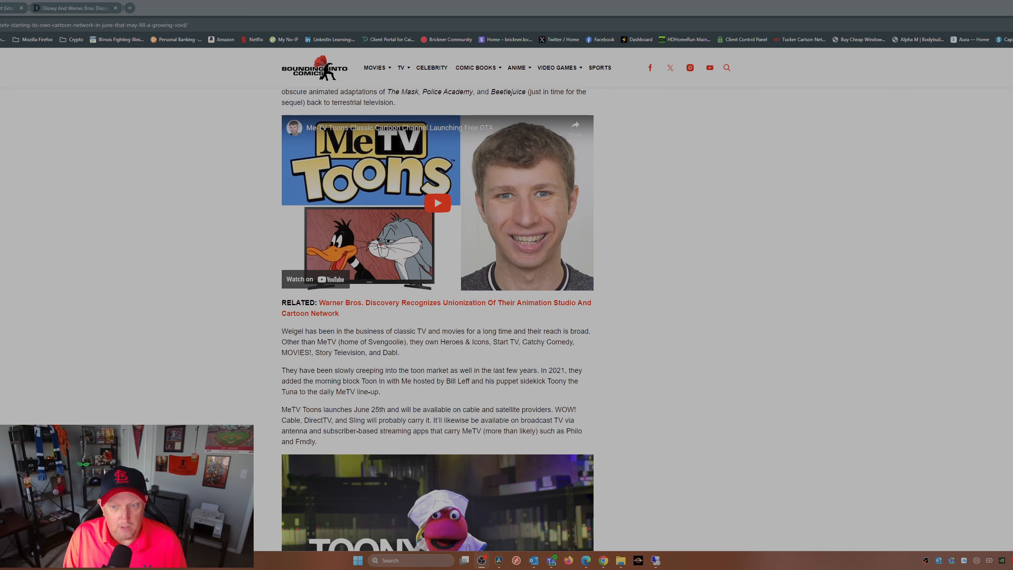
pyautogui.scroll(-3)
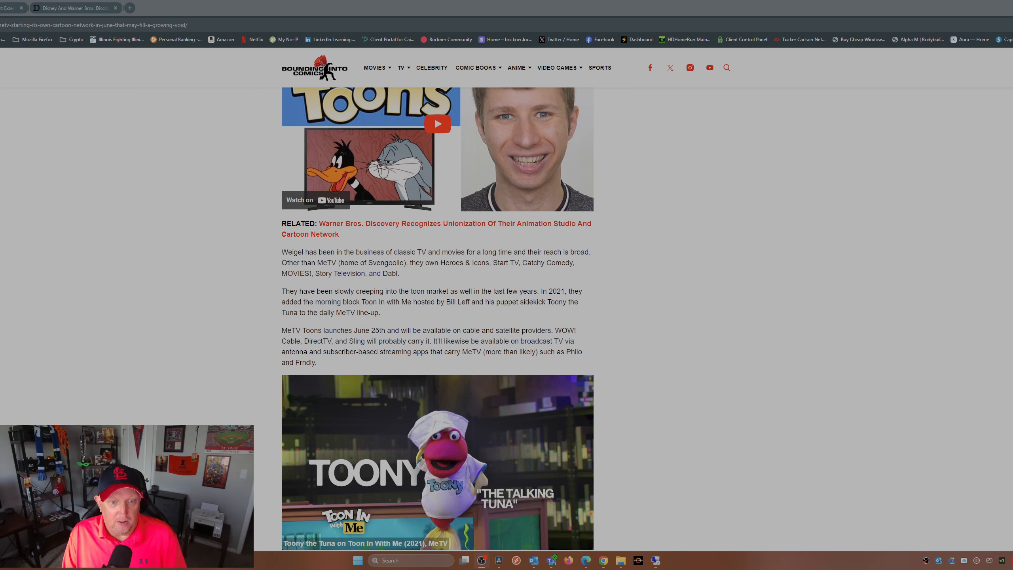
pyautogui.scroll(3)
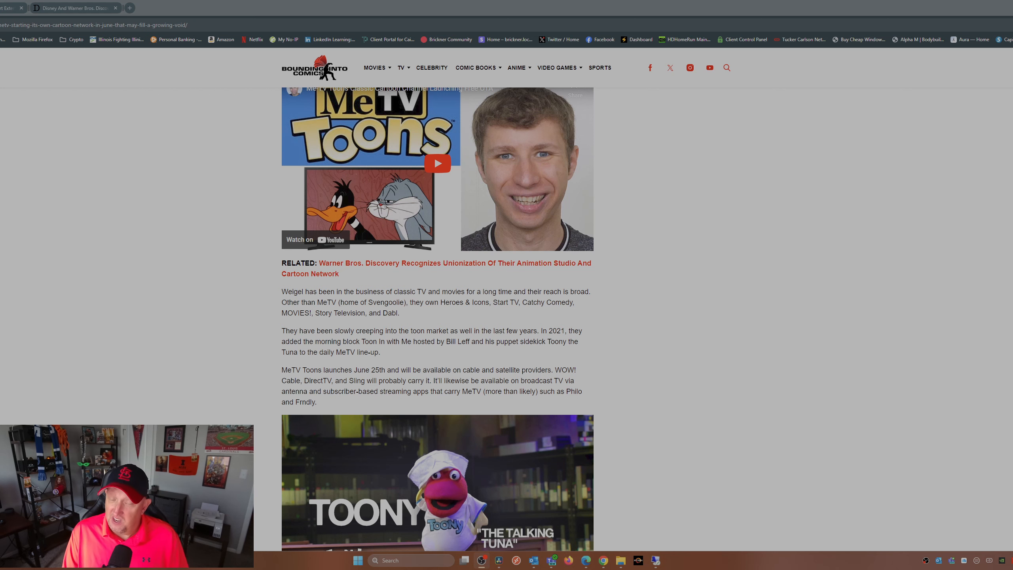
pyautogui.scroll(3)
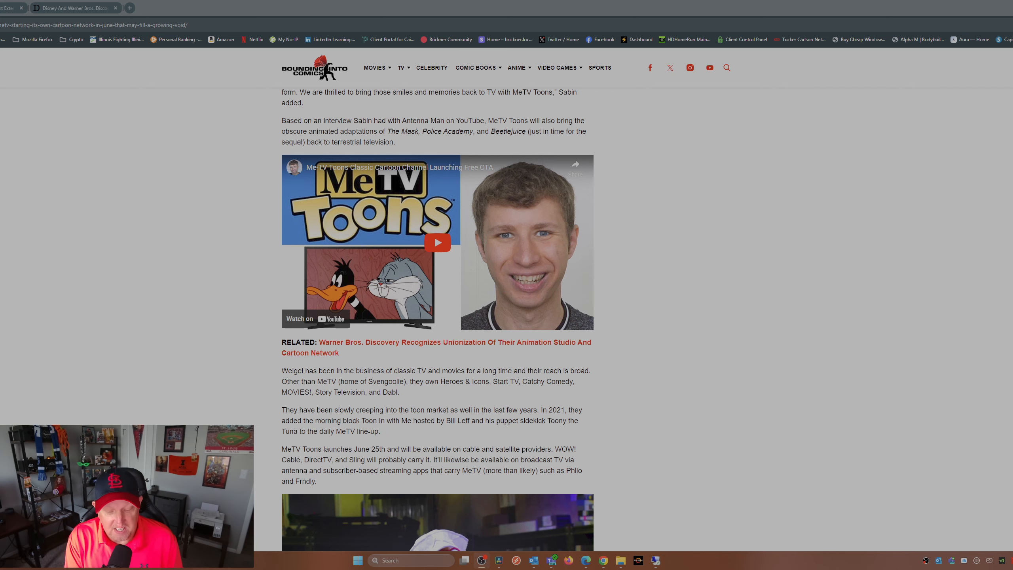
pyautogui.scroll(3)
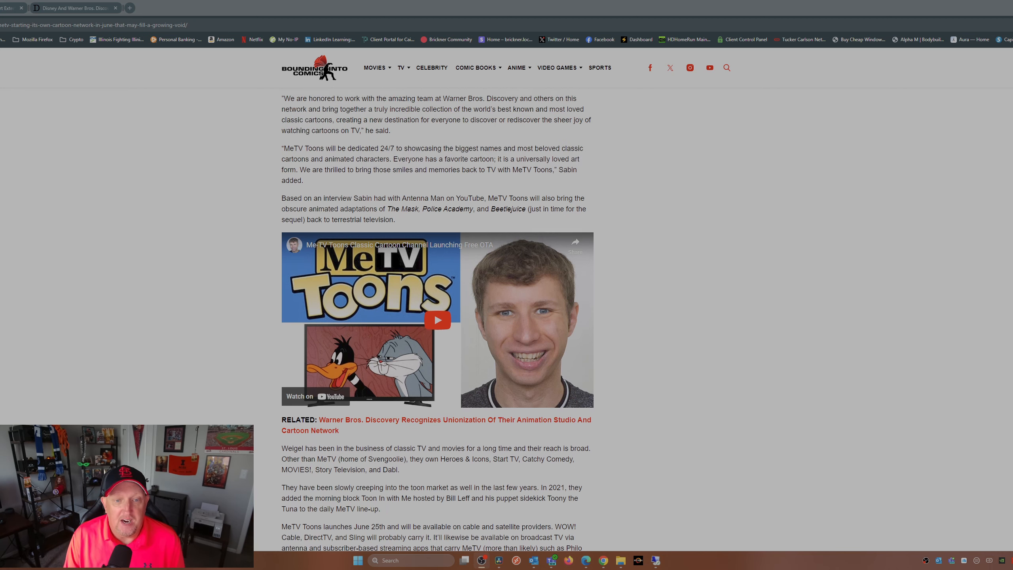
pyautogui.scroll(3)
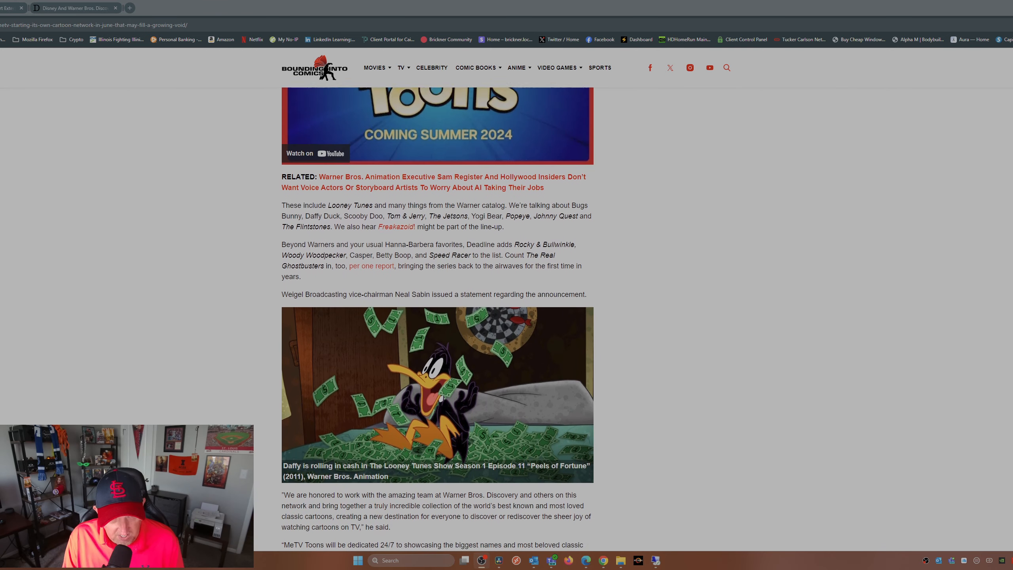
pyautogui.scroll(3)
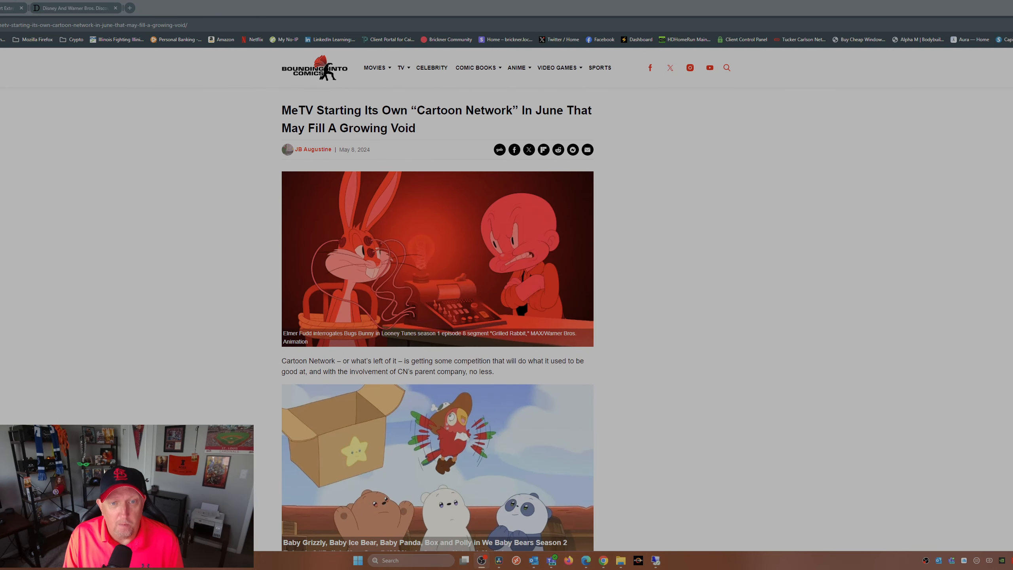